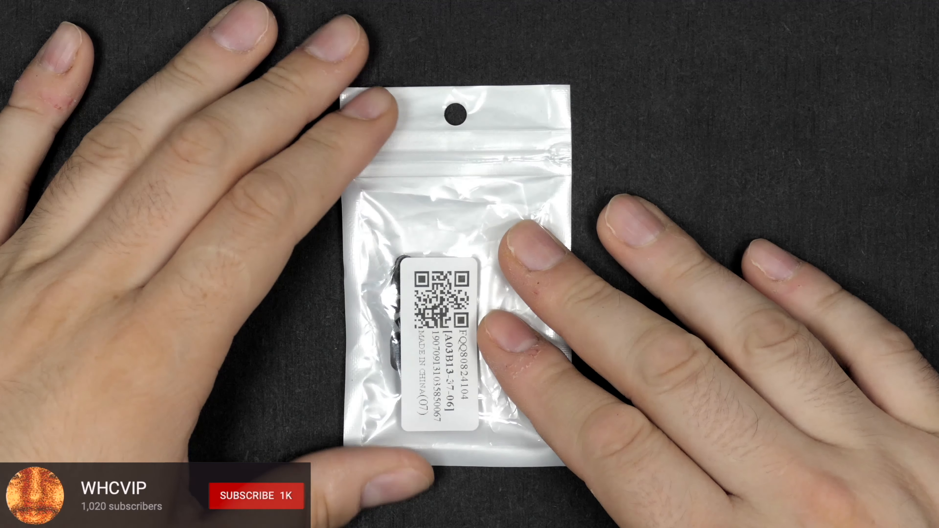
{"action": "left_click", "coordinate": [254, 495]}
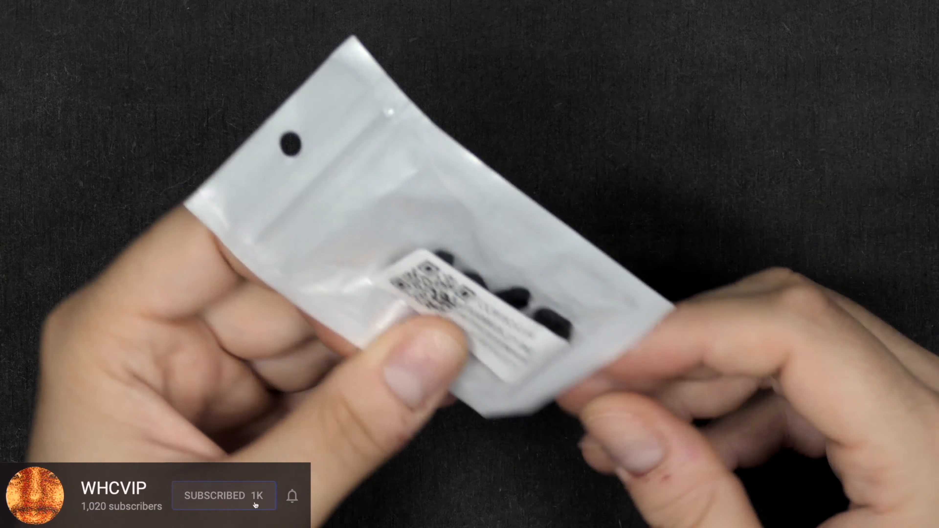